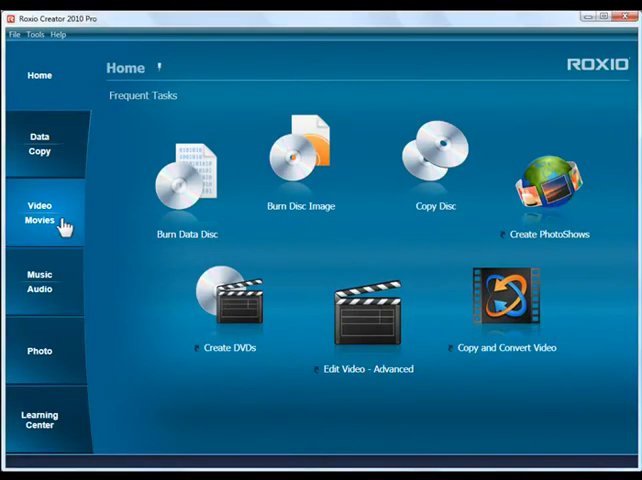
Open the Video - Movies tasks and launch Edit Video - Advanced
click(40, 212)
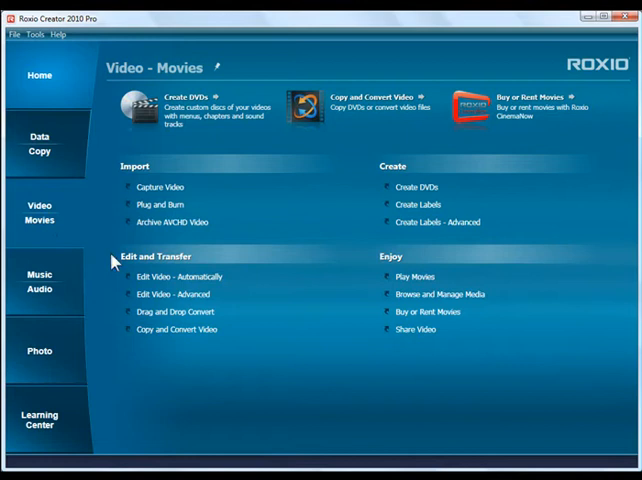
click(171, 294)
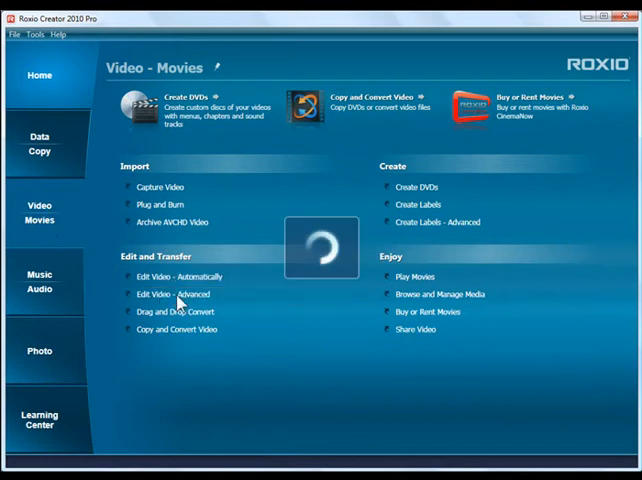
Create a new production in Normal (4:3) format from the Welcome dialog
click(176, 294)
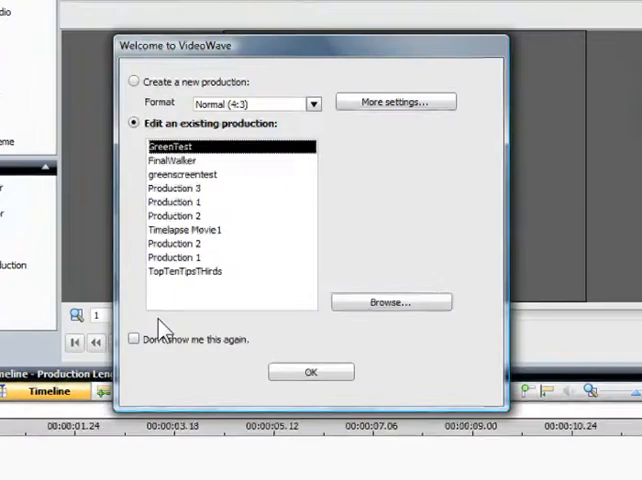
click(312, 91)
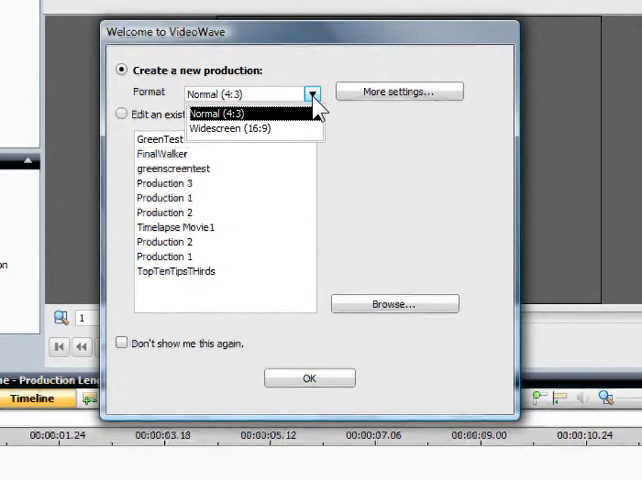
click(251, 128)
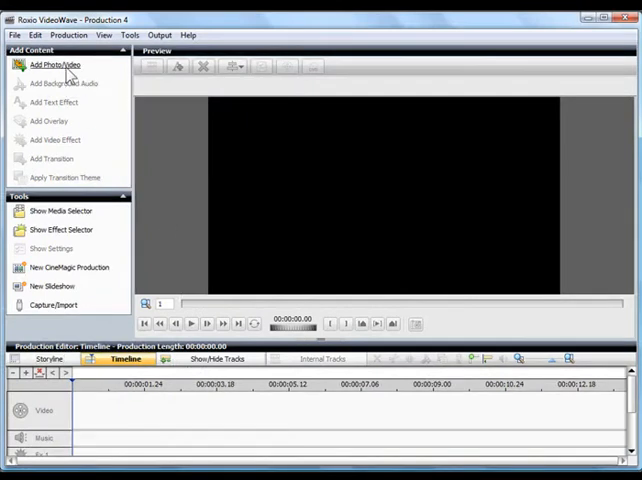
Add the dark city ruins iStock photo to the production
click(53, 64)
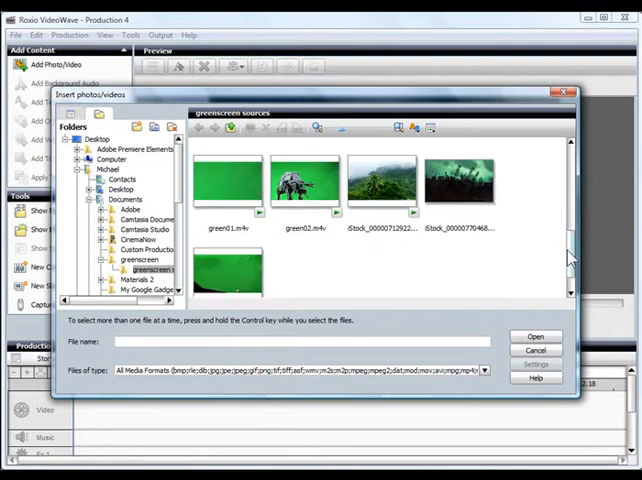
click(460, 185)
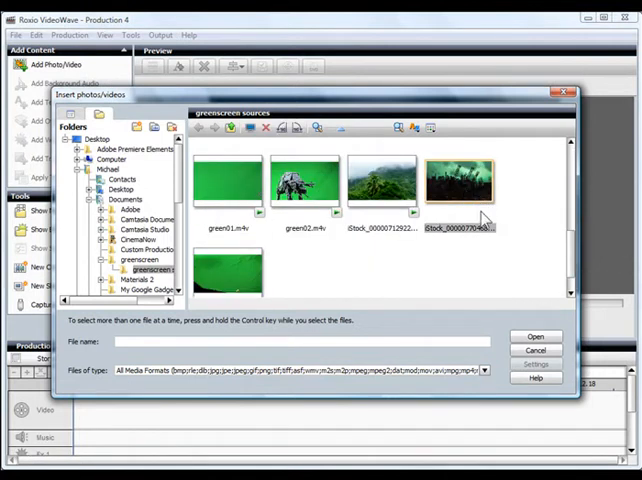
click(536, 336)
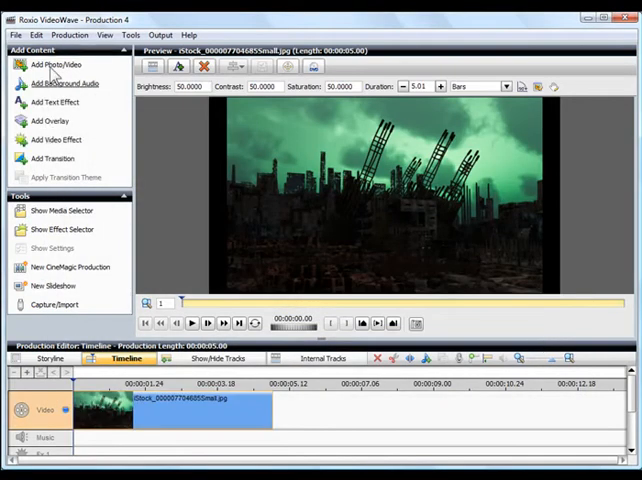
Insert the green02 walker clip on the panel's internal overlay track
click(54, 64)
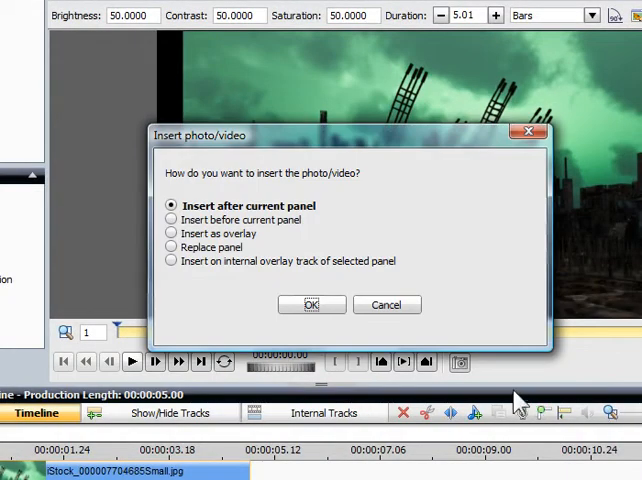
click(171, 260)
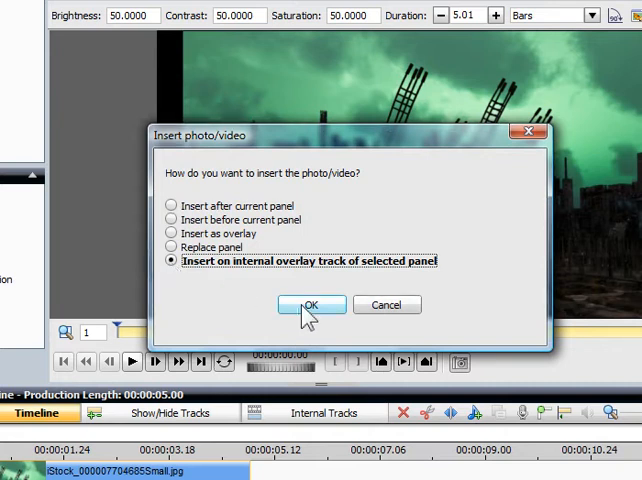
click(311, 305)
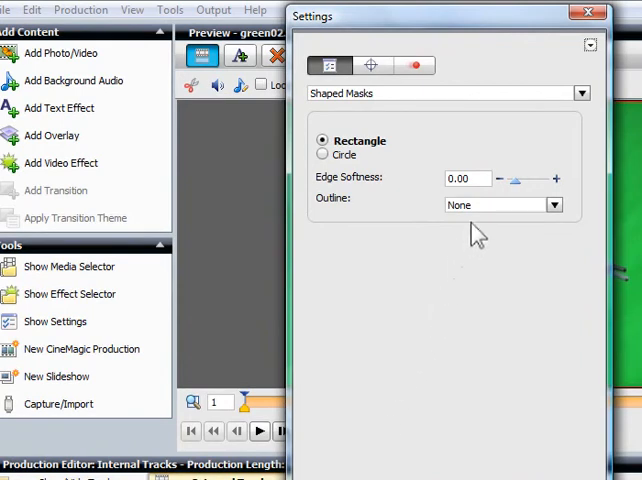
Switch the walker overlay's mask to Chroma Key, with green as primary and another green as additional
click(581, 93)
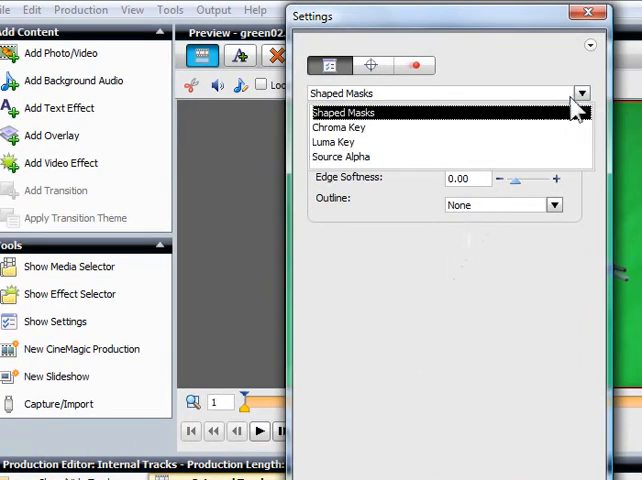
click(338, 127)
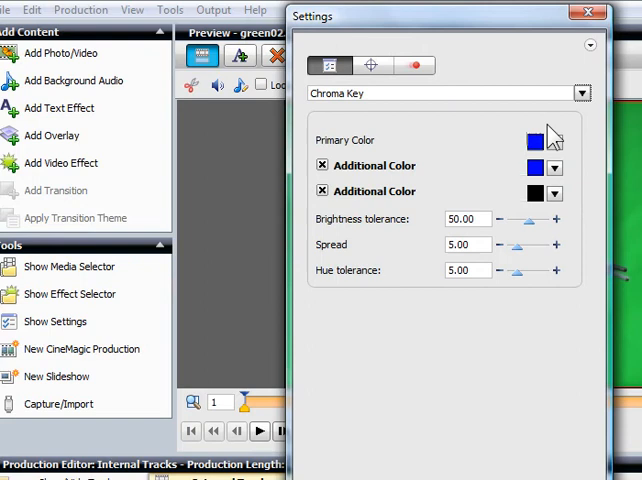
mouse_move(500, 30)
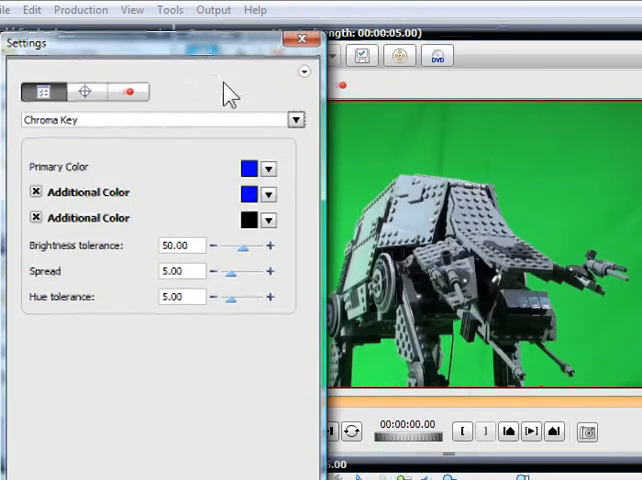
click(267, 168)
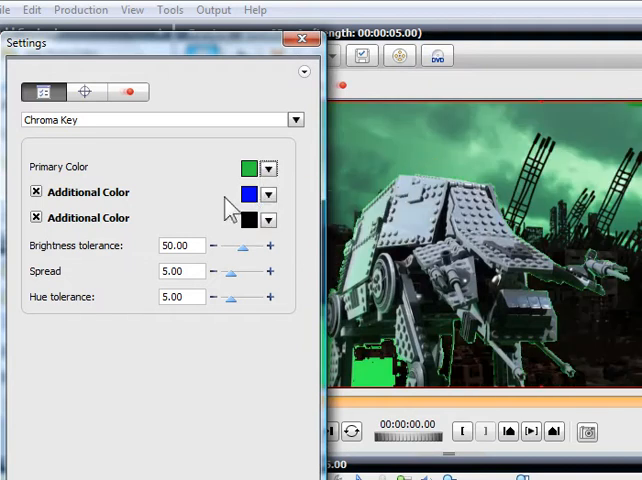
click(267, 193)
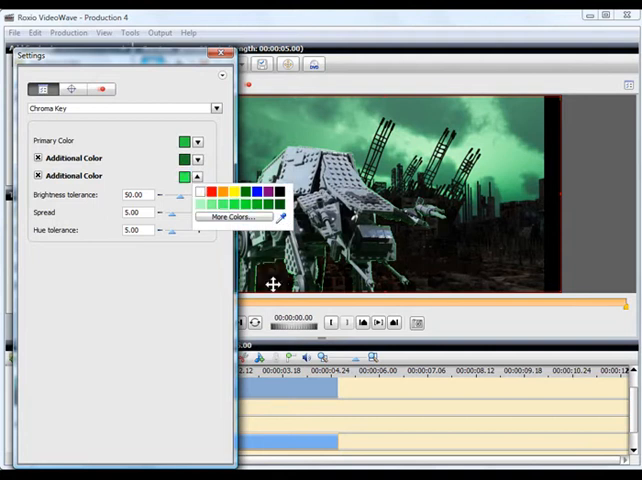
mouse_move(224, 146)
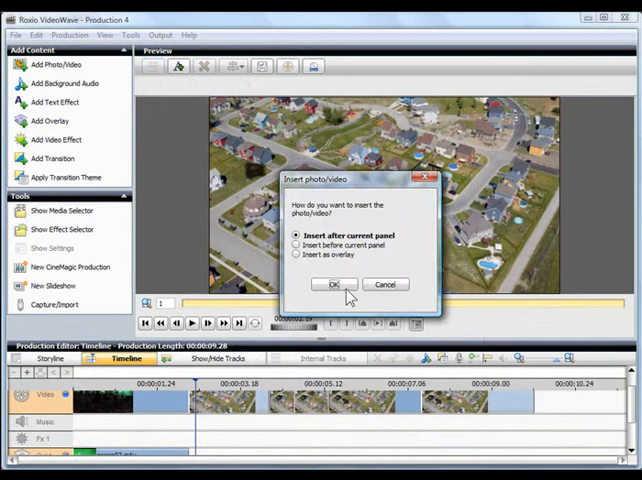
Insert the aerial suburb photo and pick another chroma key colour for its walker
click(335, 284)
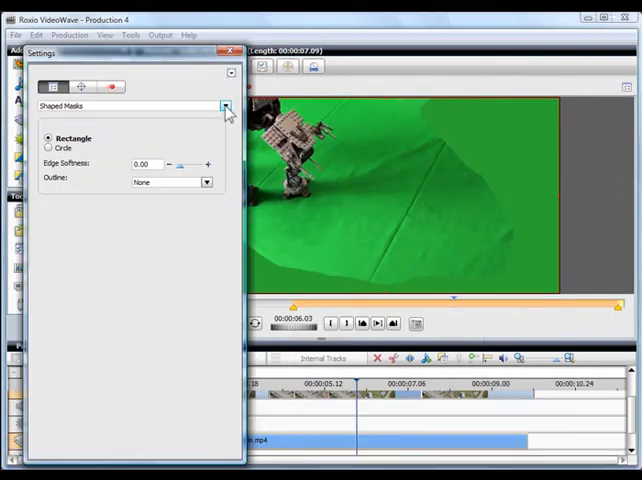
click(224, 105)
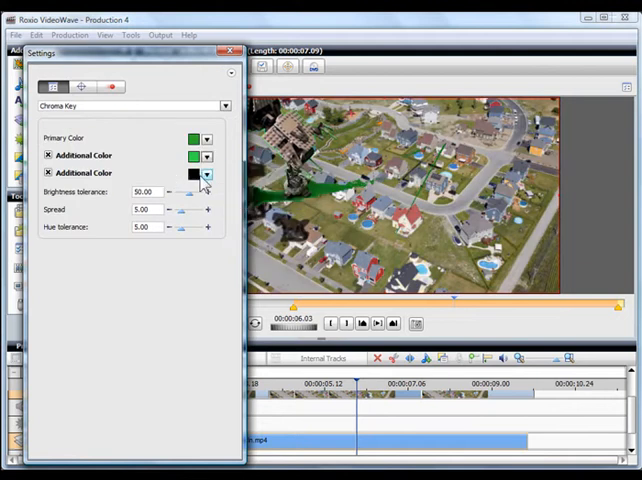
click(224, 52)
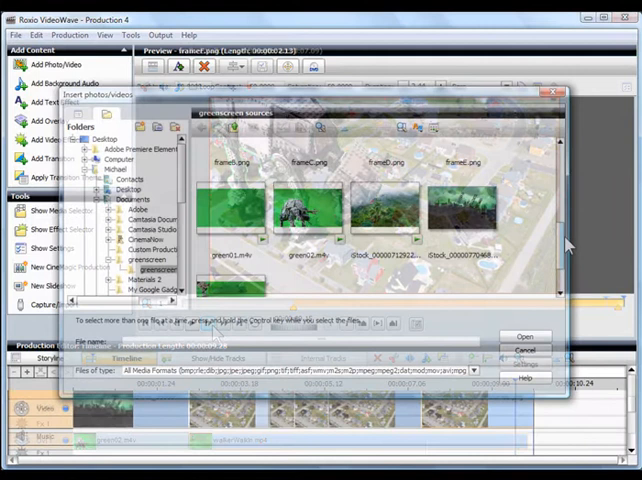
Insert the misty jungle photo after the current panel and preview the walker over it
click(385, 210)
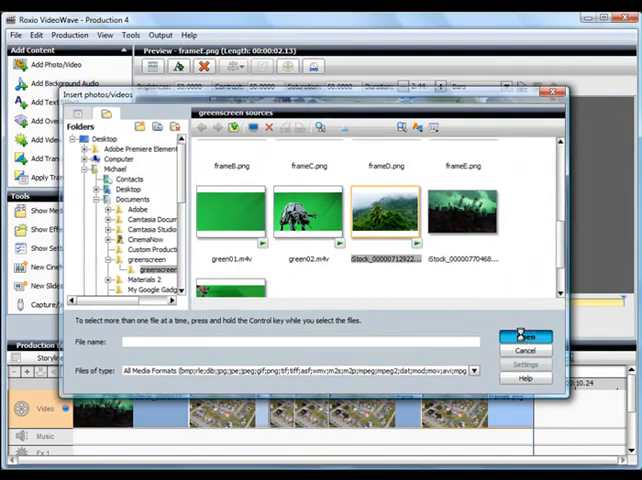
click(524, 335)
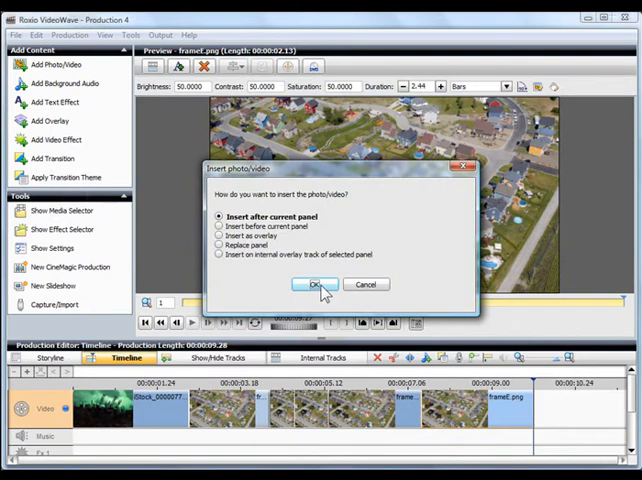
click(315, 285)
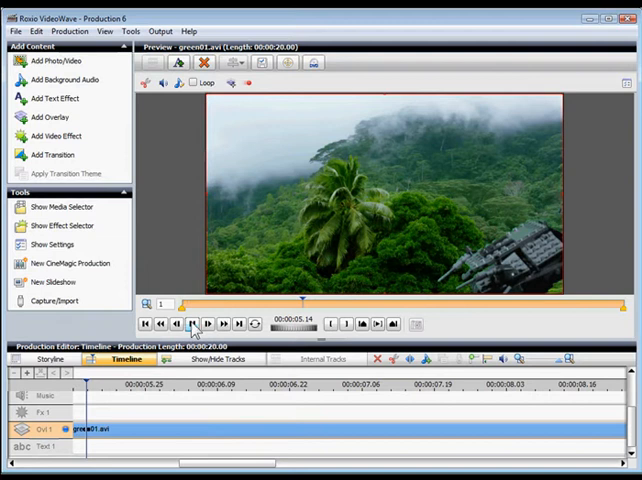
click(192, 323)
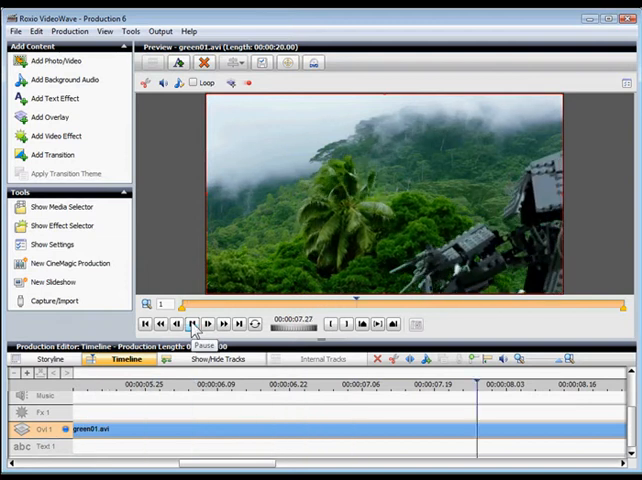
click(192, 323)
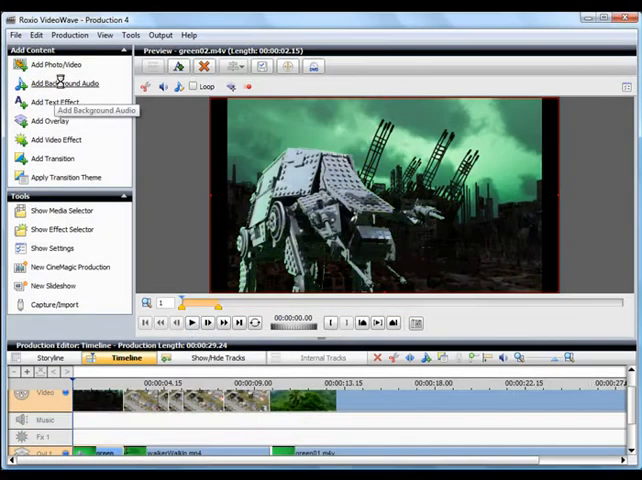
Add Absolute Oblivion - Depths.wav to the music track as background audio
click(64, 83)
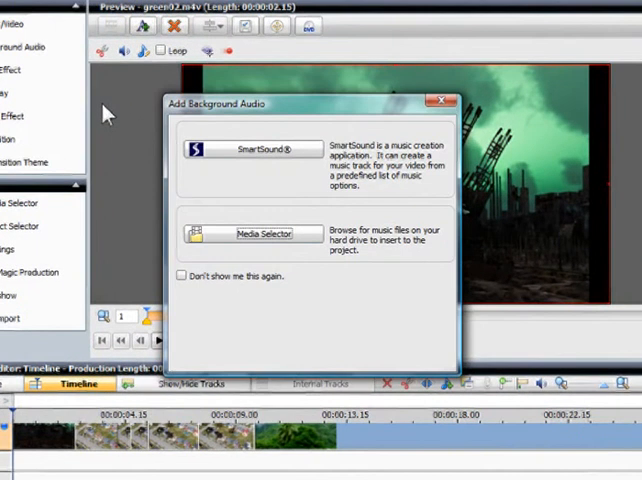
click(265, 233)
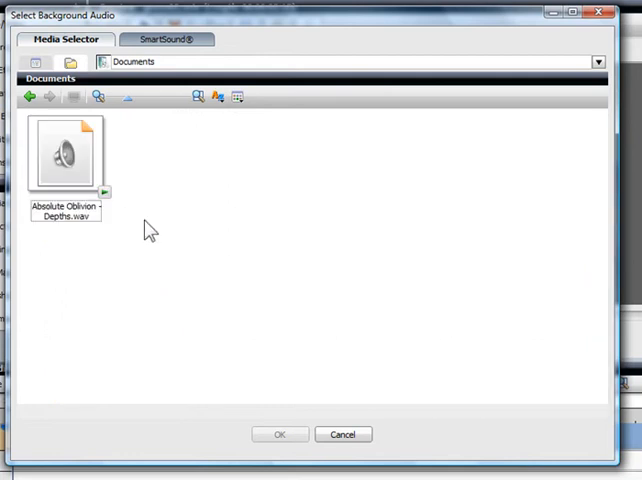
click(280, 434)
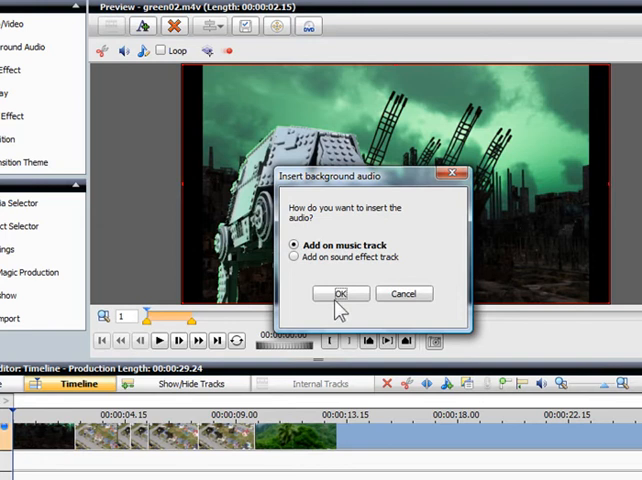
click(339, 293)
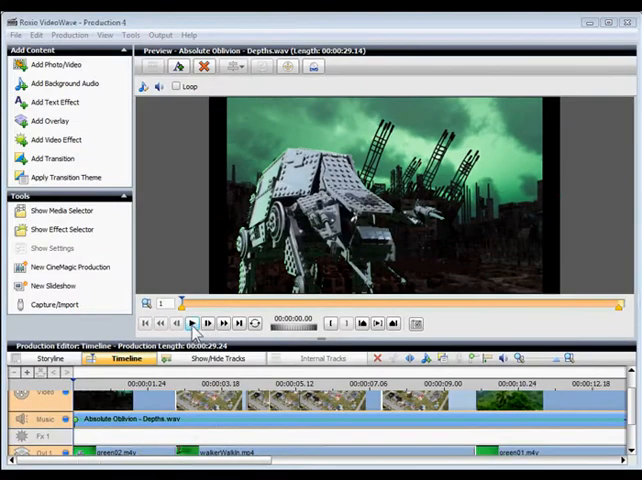
Play the production with the new music, then stop playback
click(192, 322)
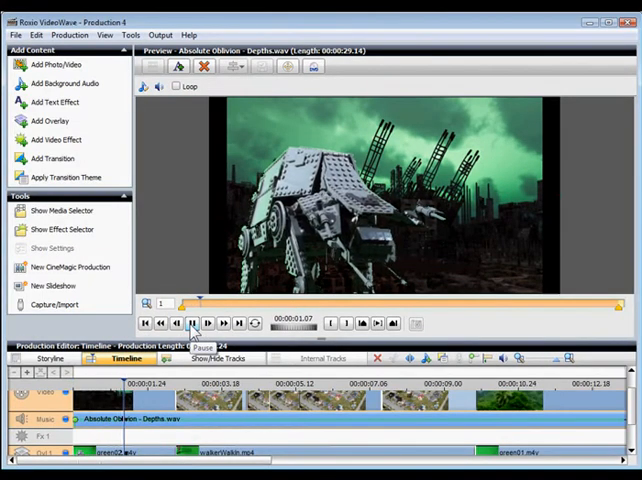
click(192, 322)
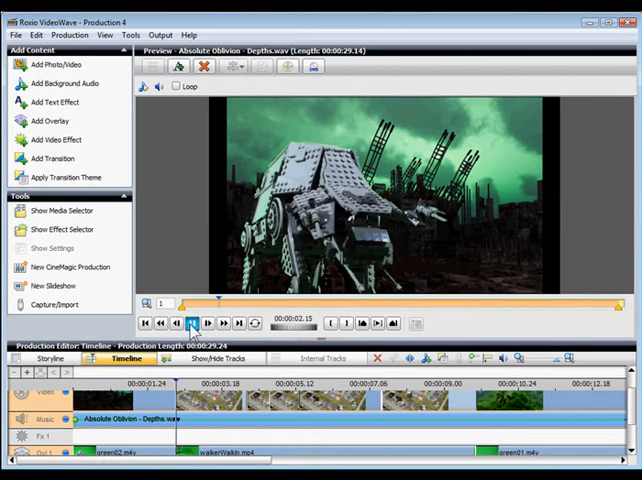
click(191, 322)
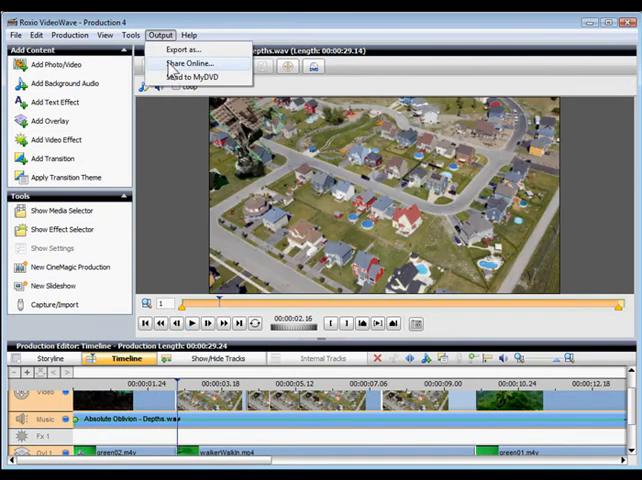
Share online, sign in to YouTube, and start rendering the production
click(198, 63)
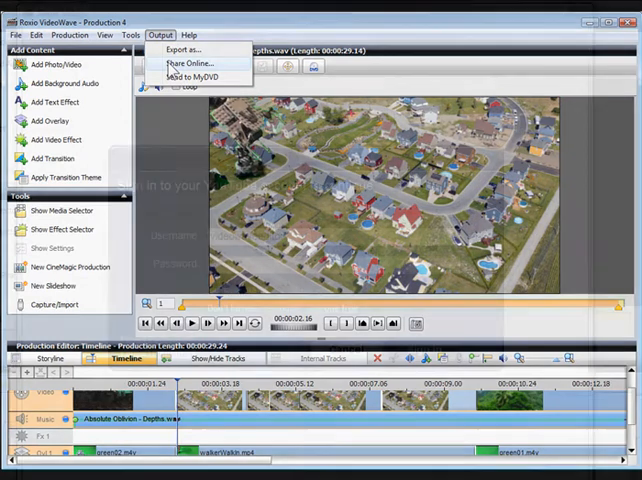
click(195, 63)
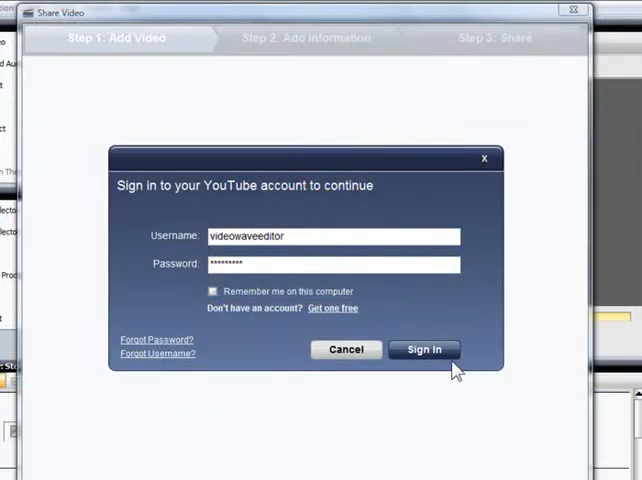
click(423, 349)
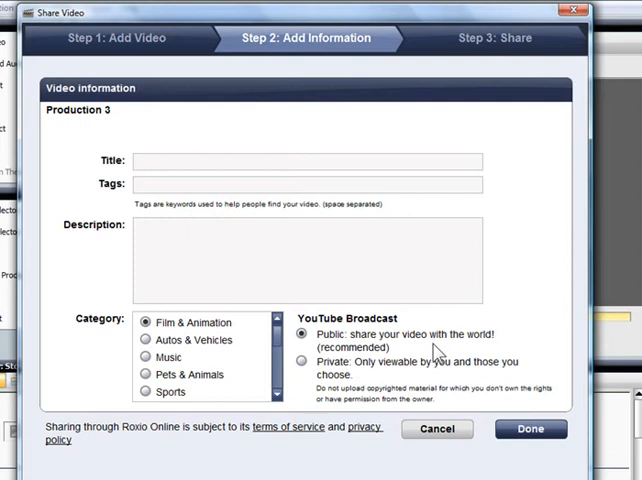
mouse_move(249, 182)
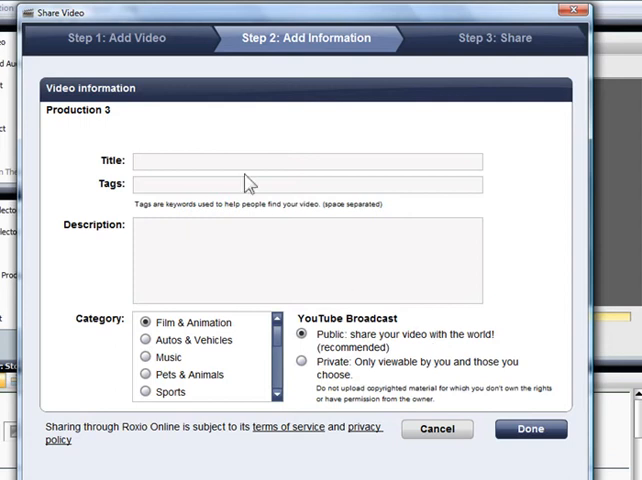
click(531, 429)
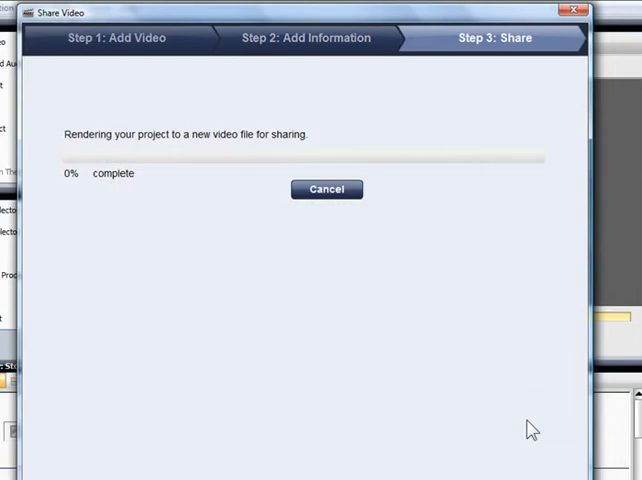